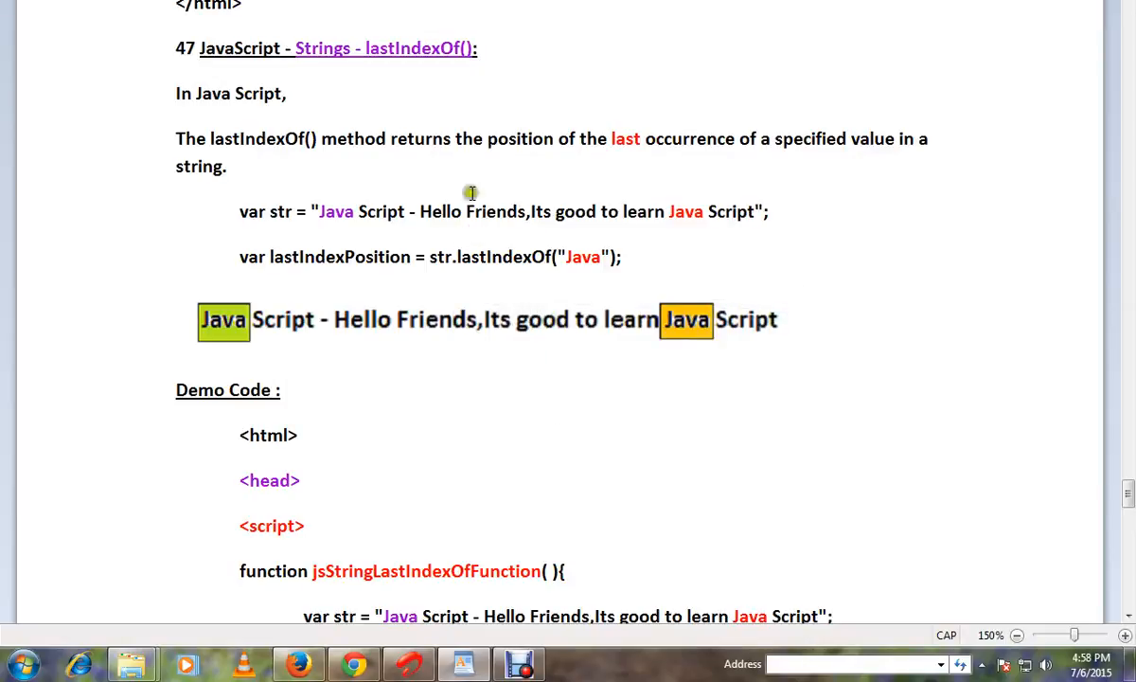
Highlight lastIndexOf, the function jsStringLastIndexOfFunction and the last 'Java' in the demo string.
{"action": "double_click", "coordinate": [415, 49]}
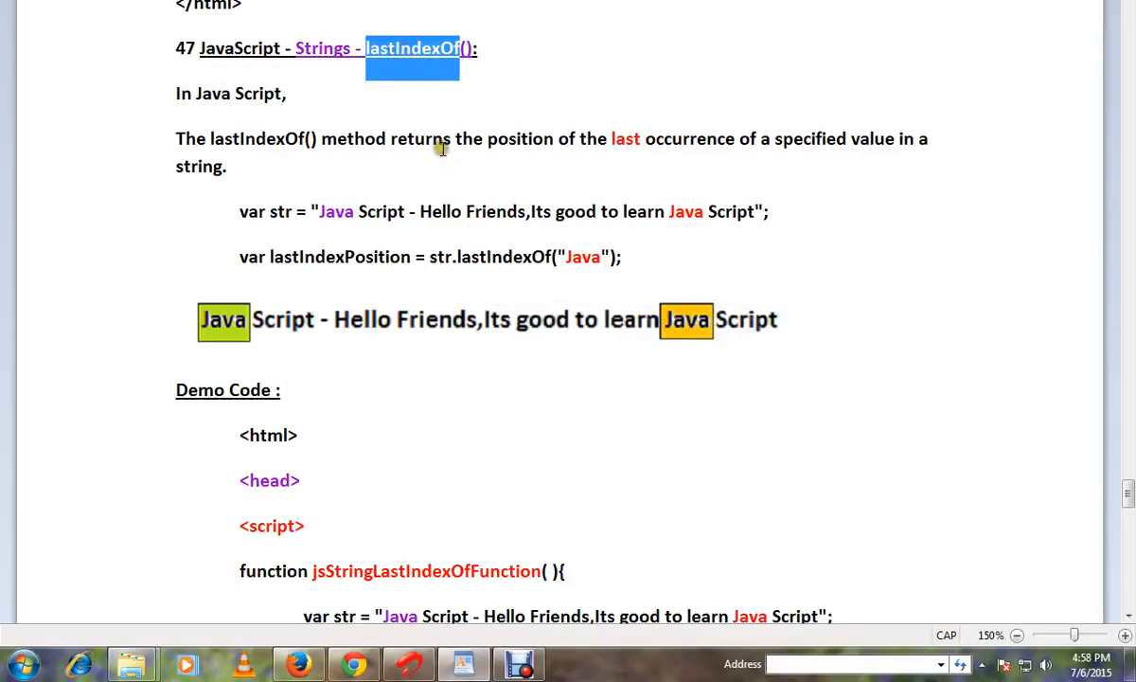
{"action": "mouse_move", "coordinate": [265, 144]}
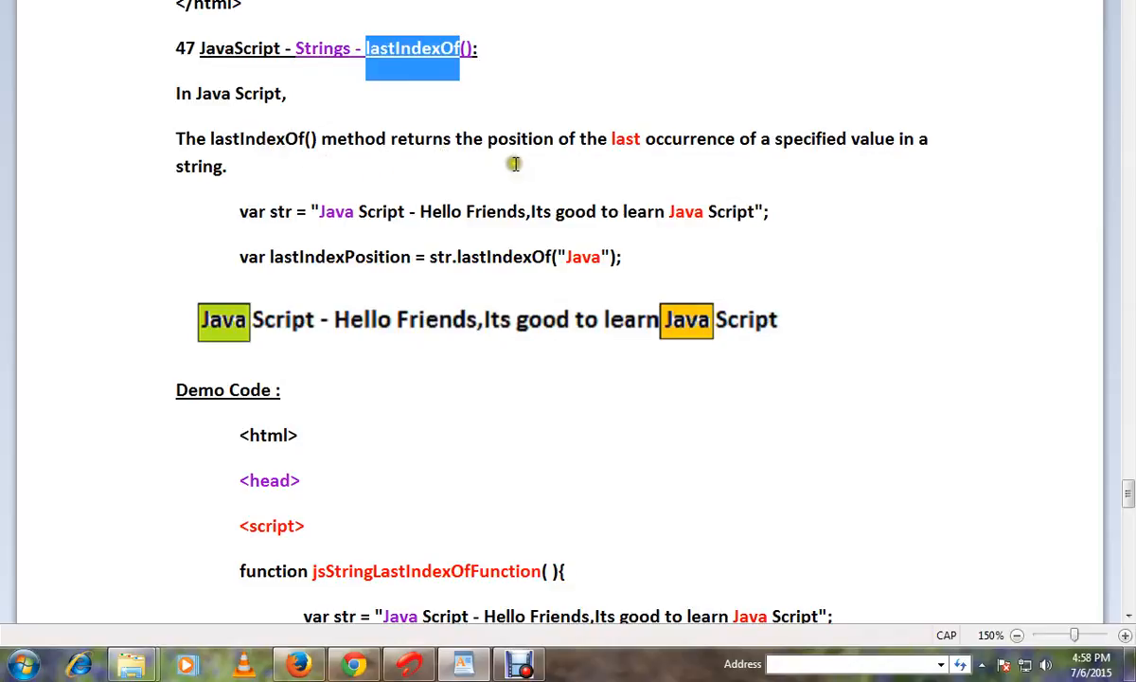
{"action": "mouse_move", "coordinate": [735, 174]}
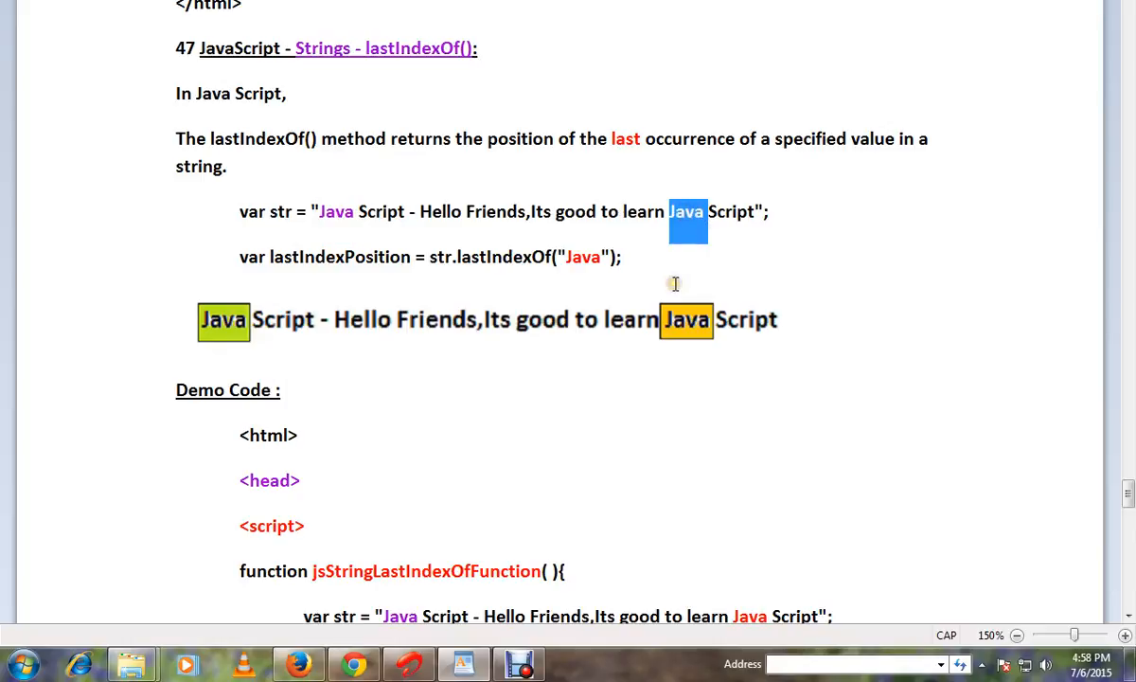
{"action": "mouse_move", "coordinate": [700, 237]}
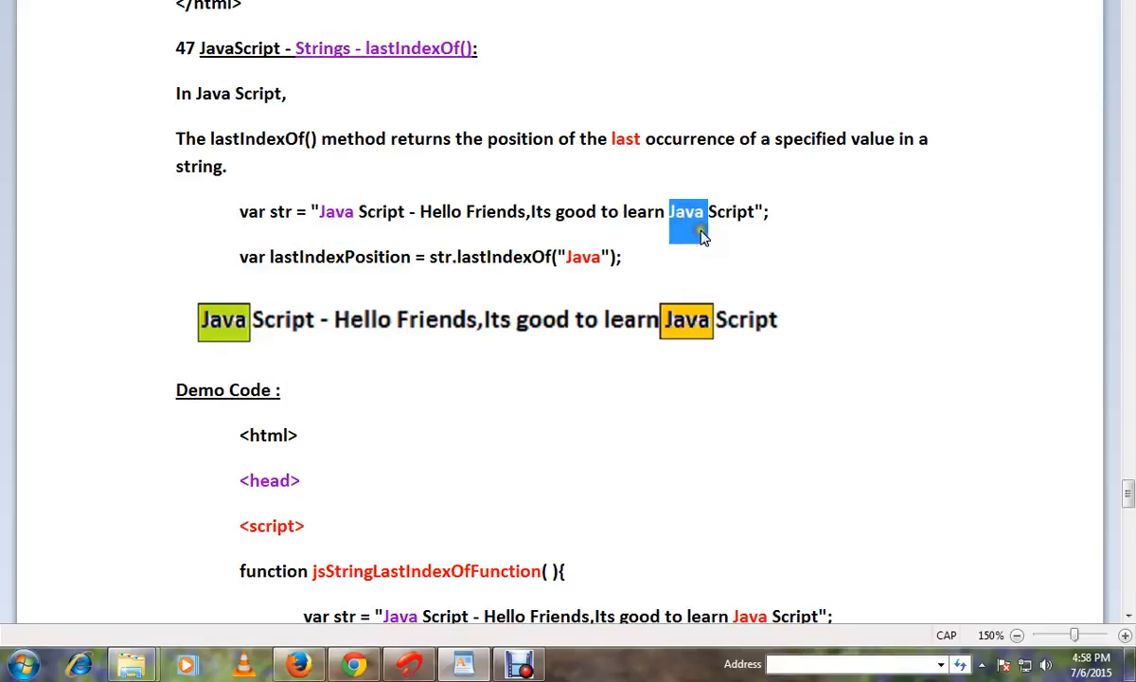
{"action": "scroll", "scroll_direction": "down", "scroll_amount": 3}
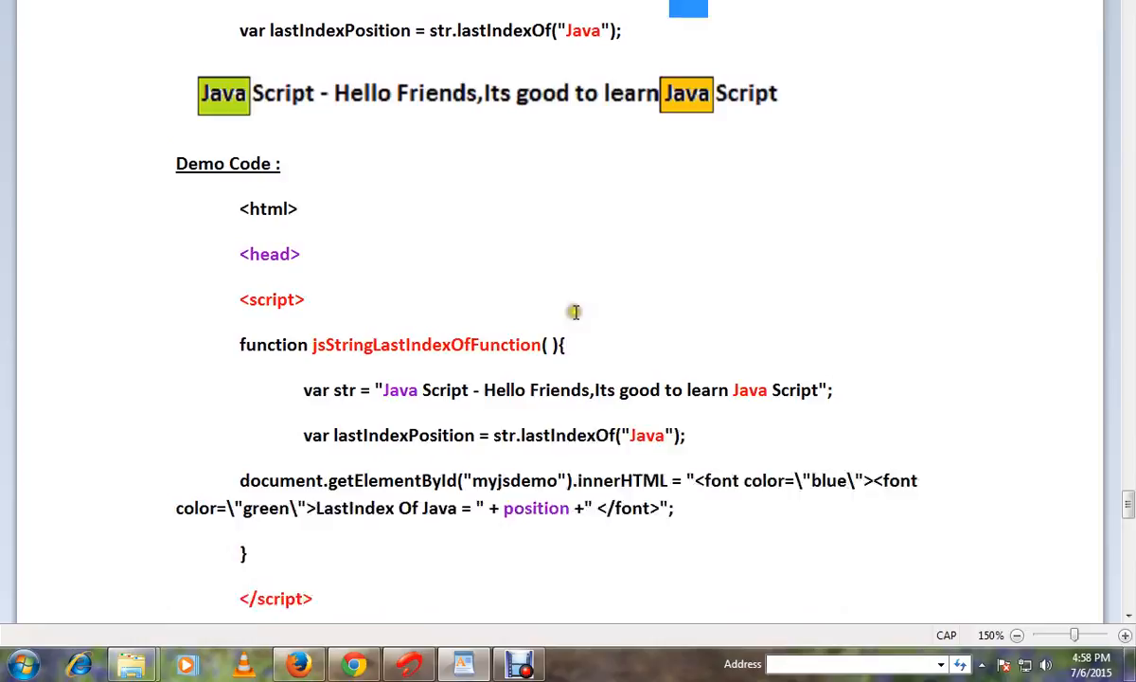
{"action": "scroll", "scroll_direction": "down", "scroll_amount": 3}
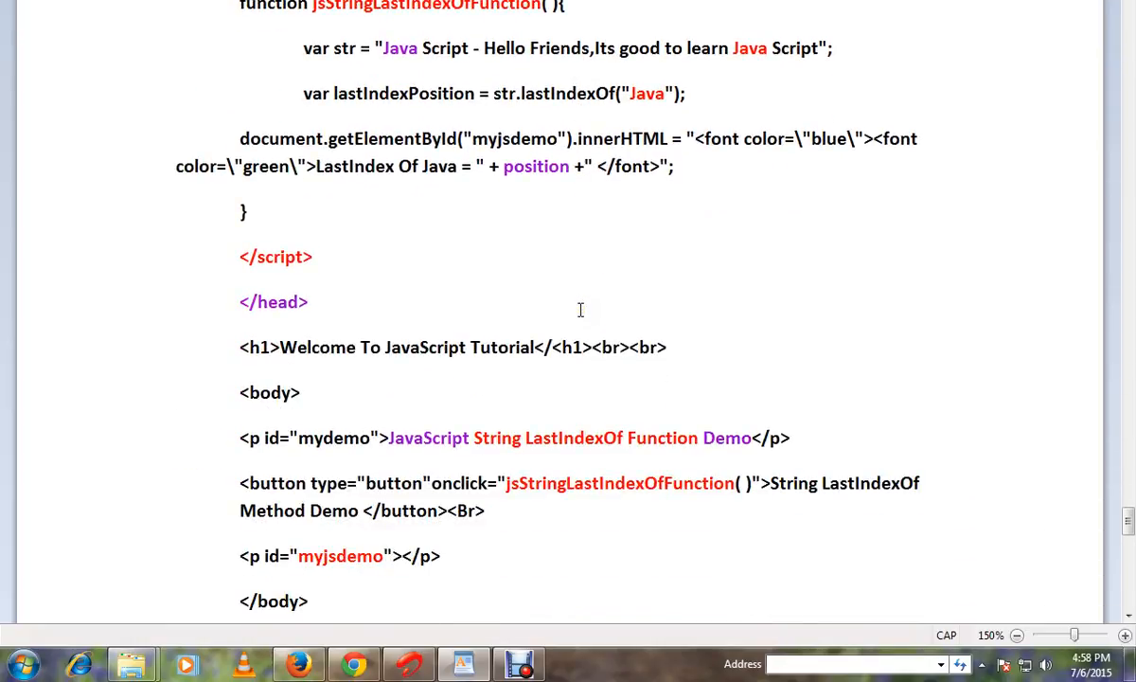
{"action": "double_click", "coordinate": [618, 483]}
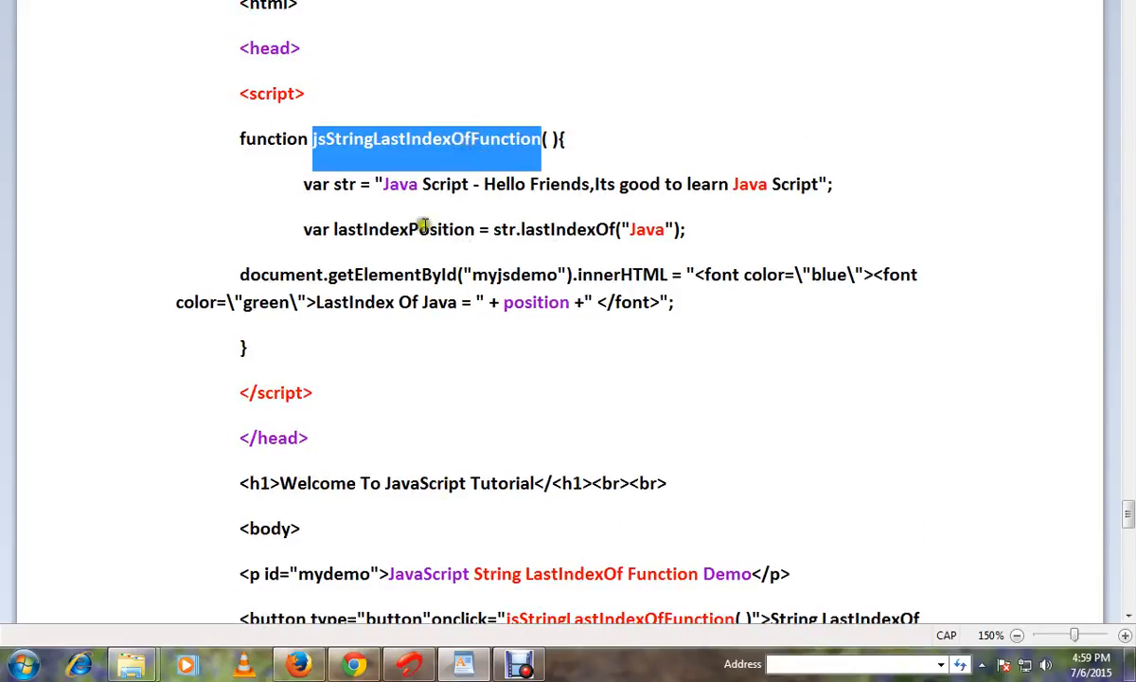
{"action": "left_click_drag", "start_coordinate": [382, 183], "coordinate": [819, 184]}
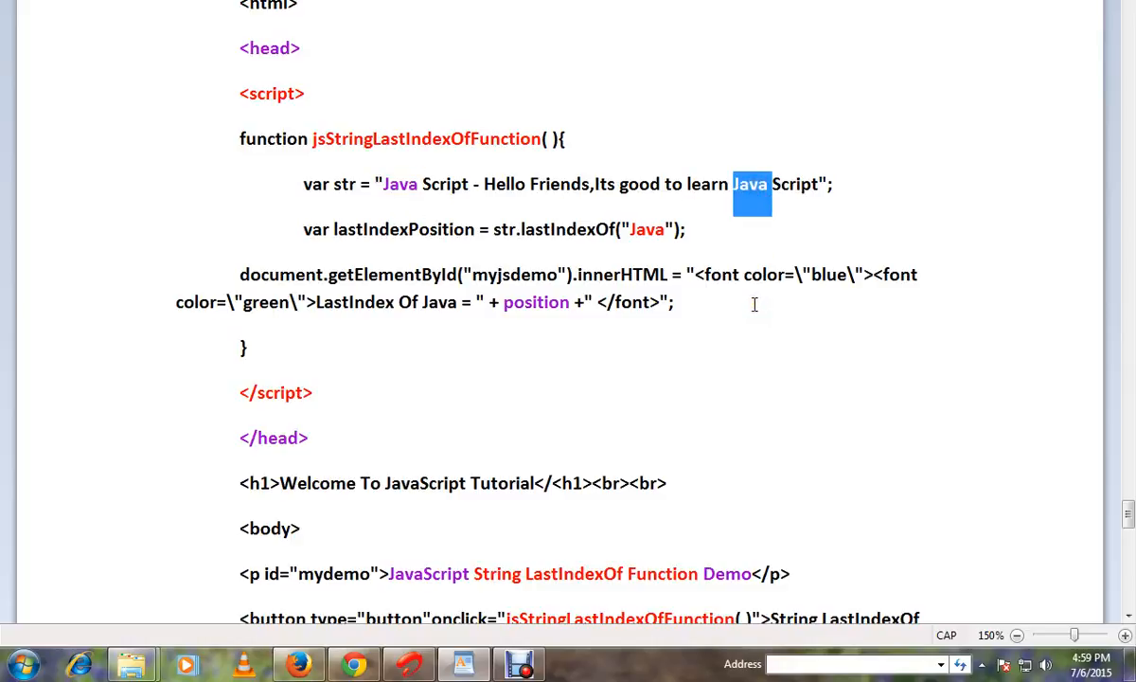
{"action": "double_click", "coordinate": [568, 229]}
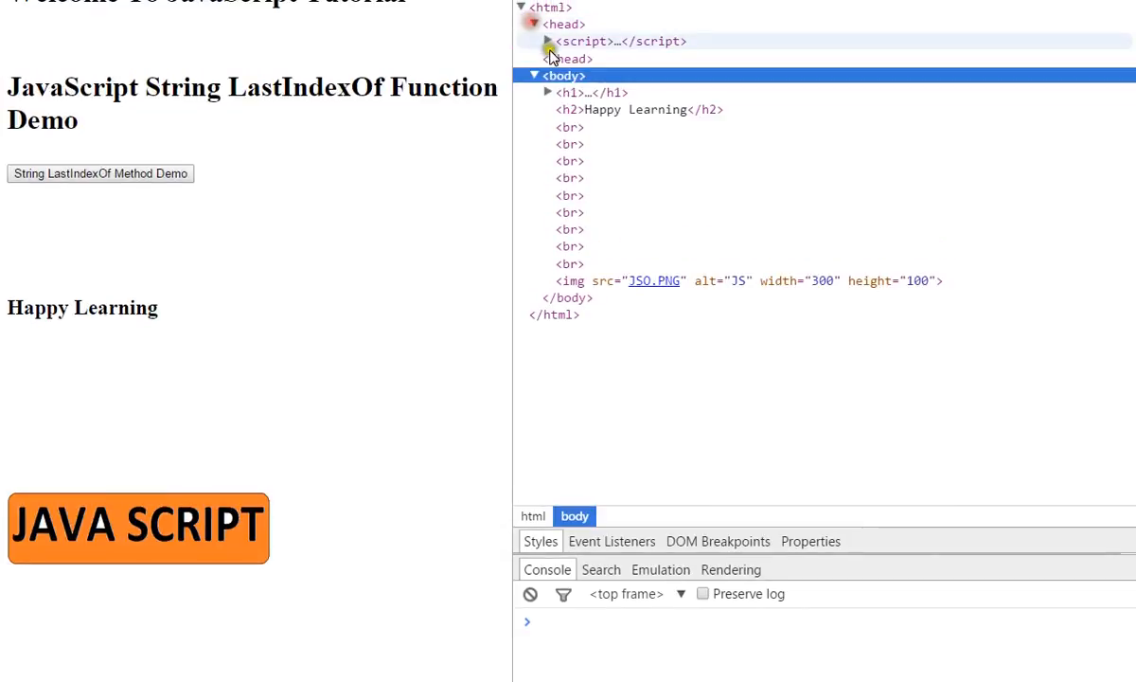
Expand the script in DevTools and run the demo to show 'LastIndex Of Java = 46'.
{"action": "left_click", "coordinate": [547, 42]}
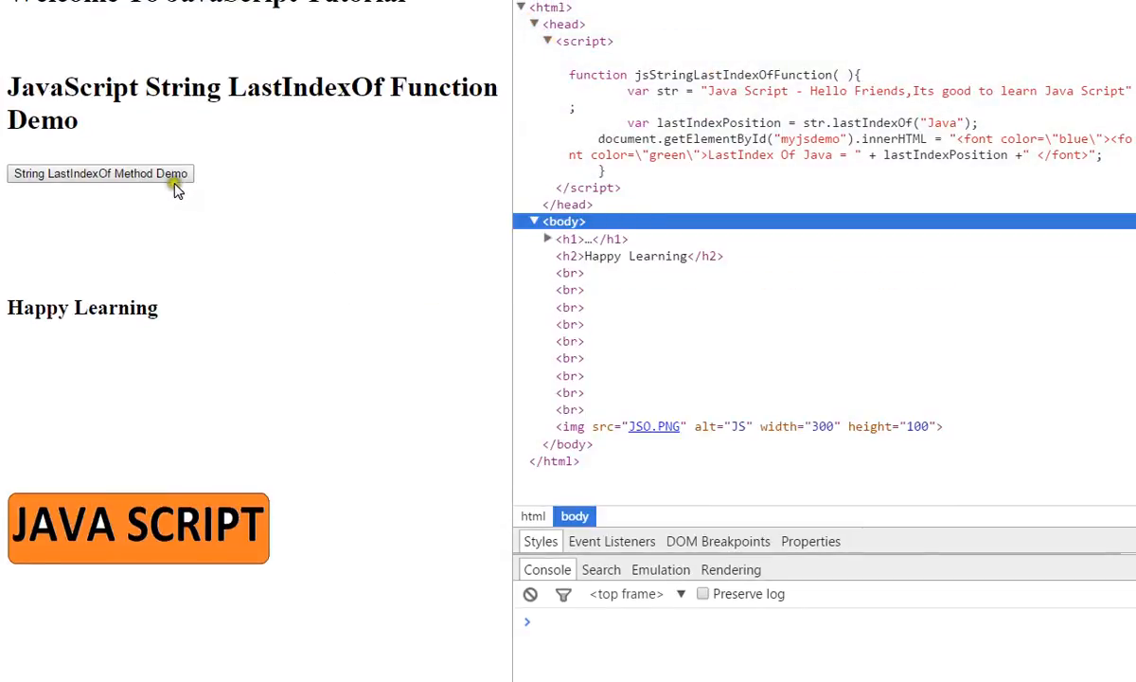
{"action": "left_click", "coordinate": [99, 175]}
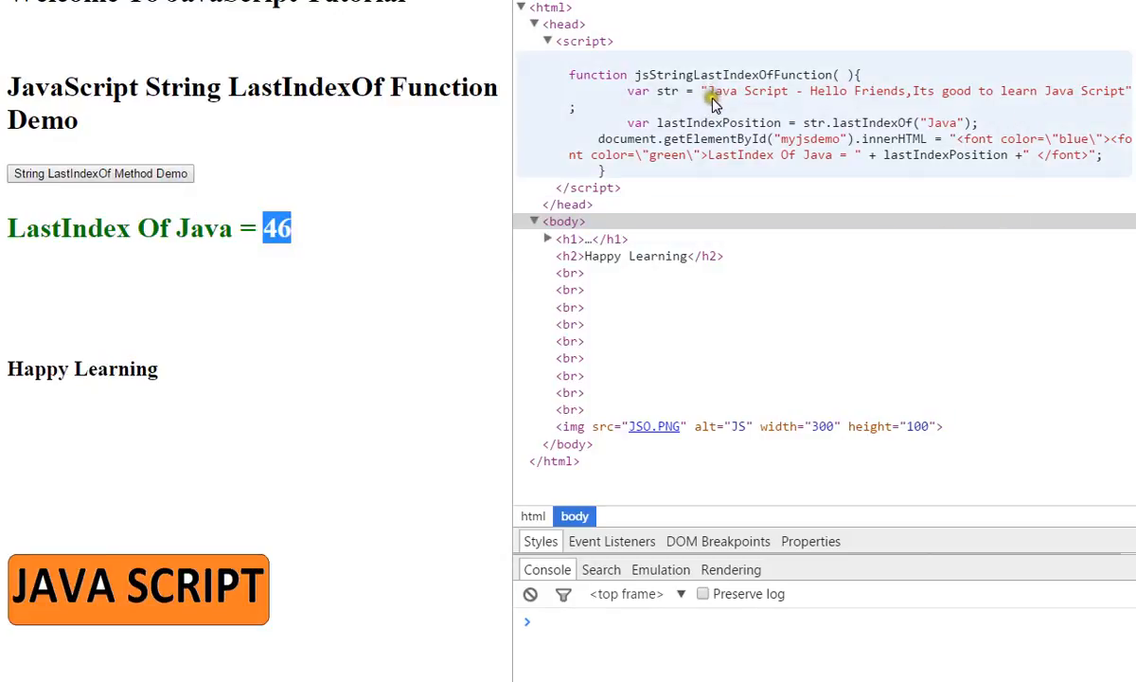
{"action": "mouse_move", "coordinate": [1043, 87]}
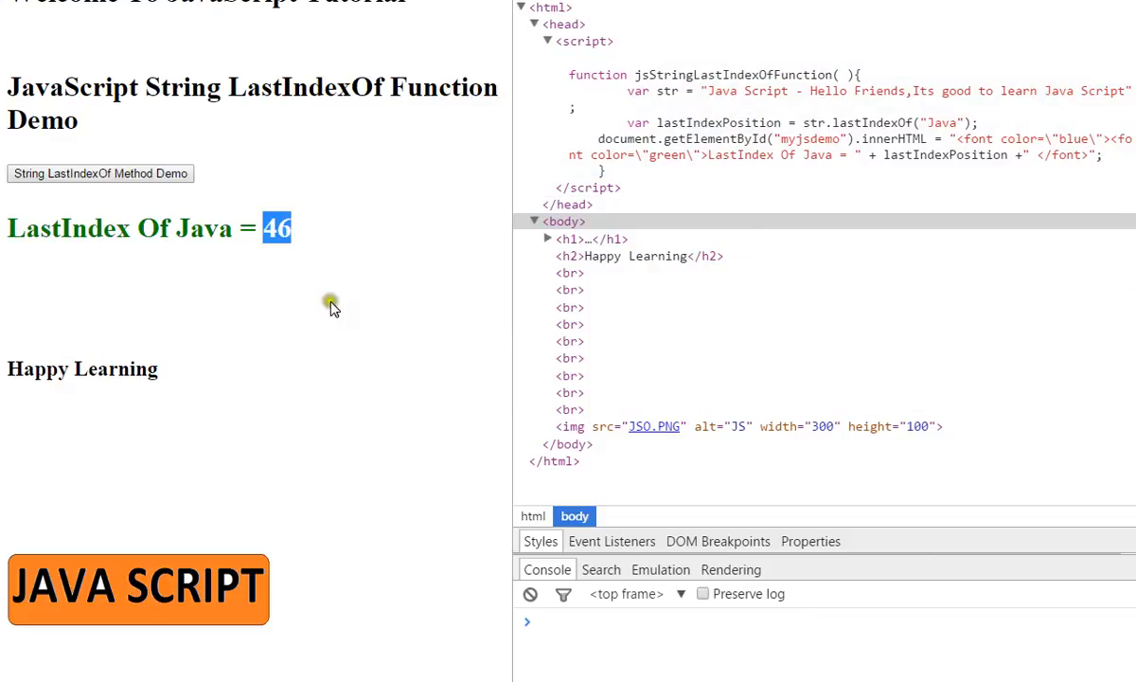
{"action": "scroll", "scroll_direction": "down", "scroll_amount": 3}
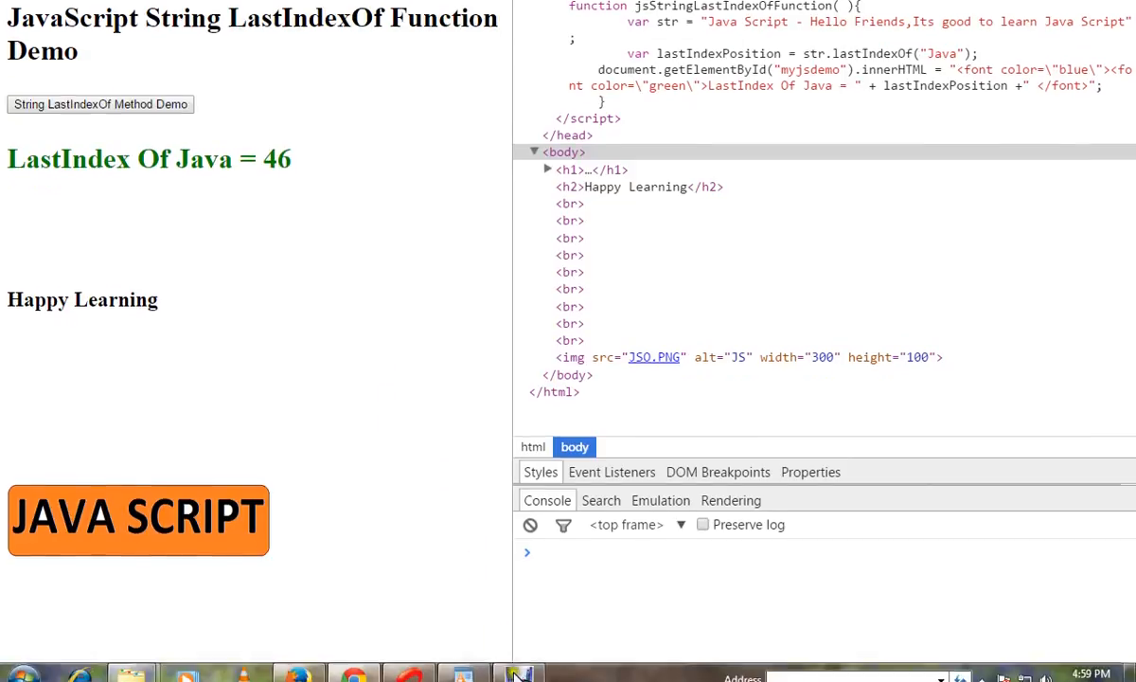